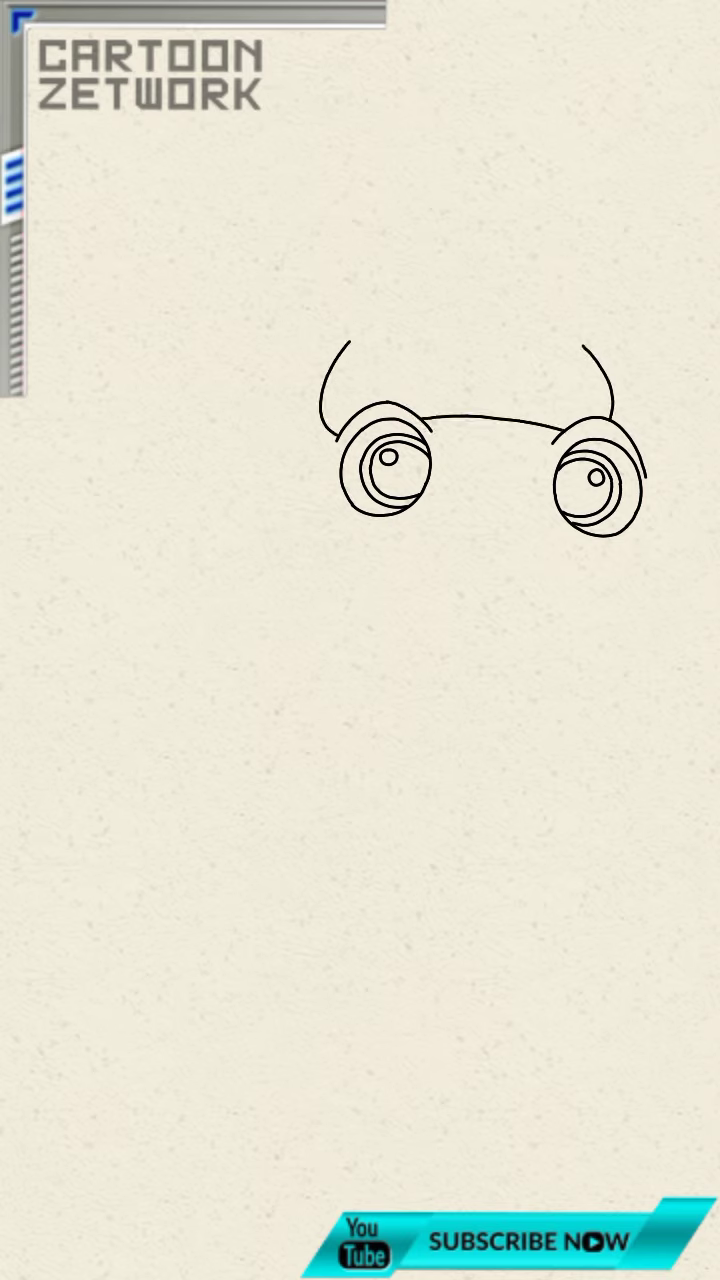
Step: Draw the tall flame-shaped crest above the round eyes and add an inner flame detail
drag(420, 270, 360, 400)
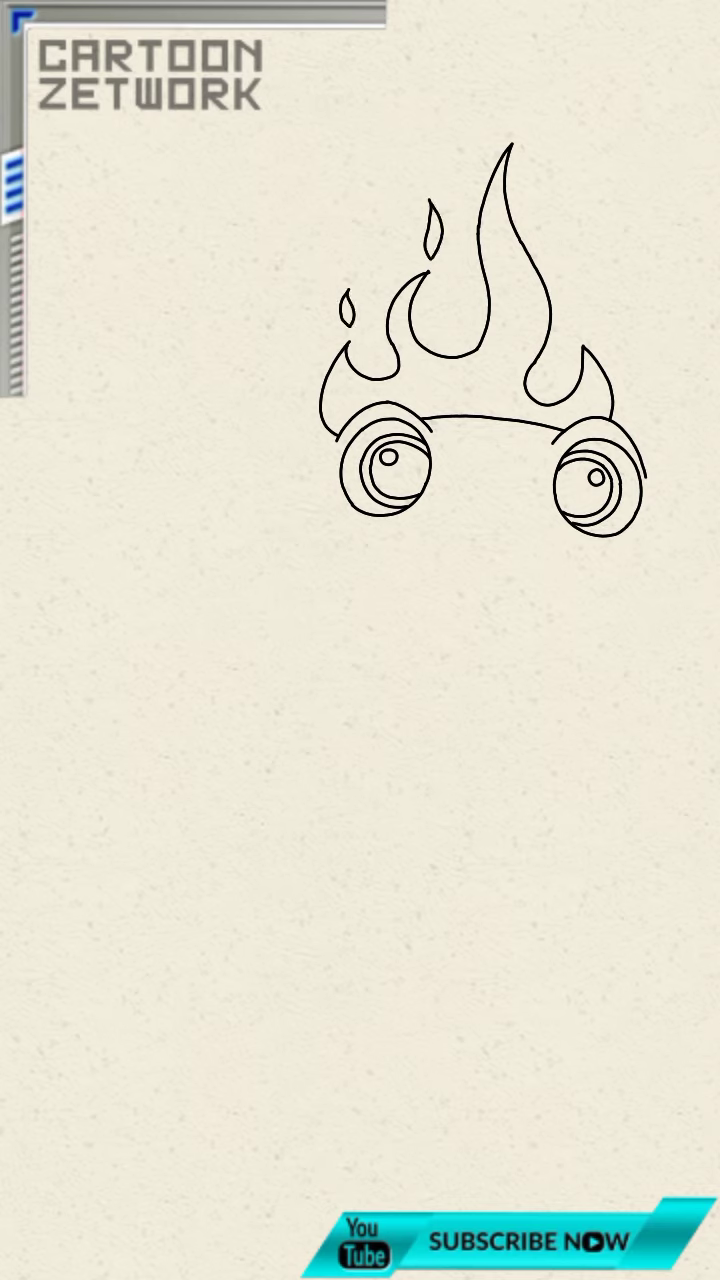
click(344, 420)
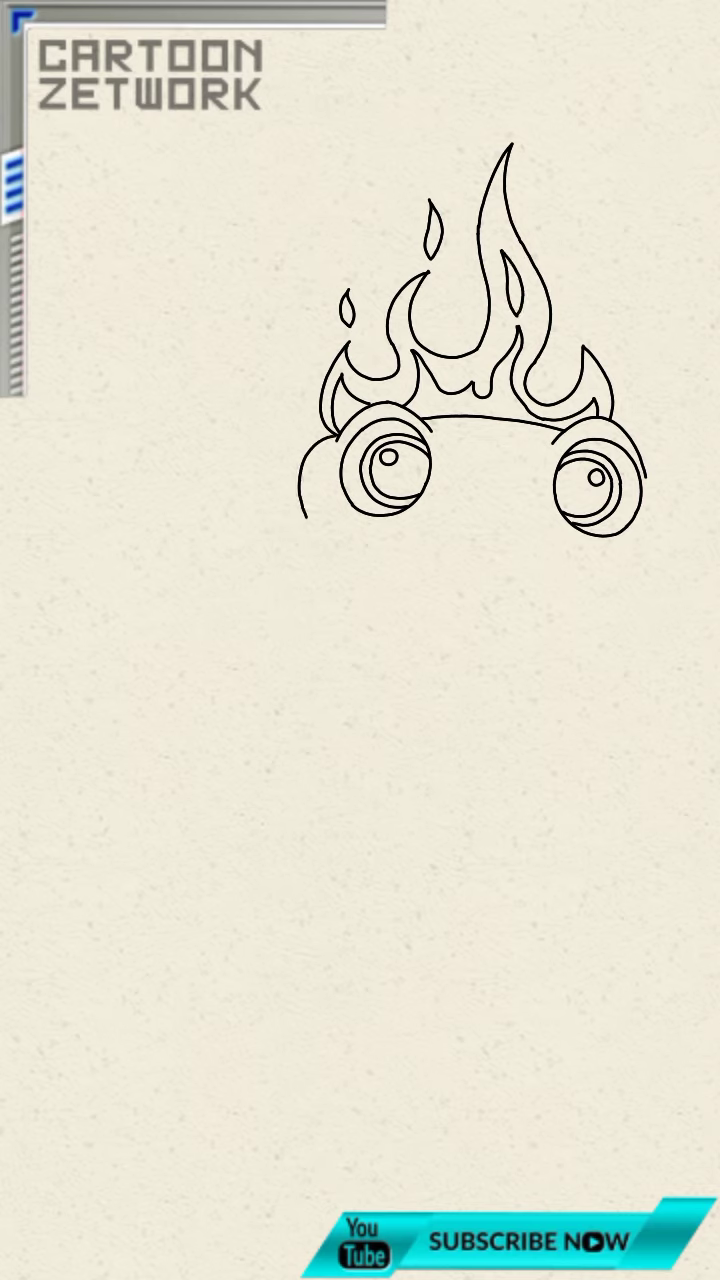
Step: Outline the rounded head, draw the wide smiling mouth with nostrils, and sketch the long neck down to clawed feet
drag(310, 500, 516, 640)
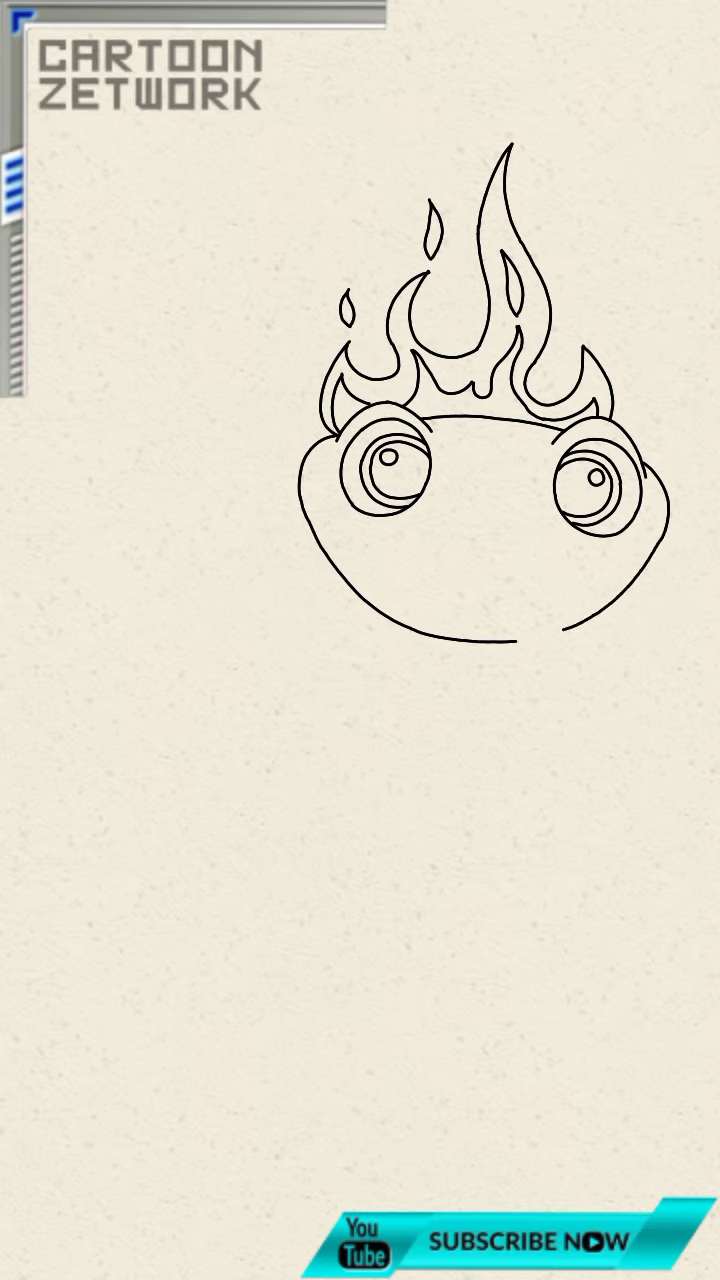
drag(480, 570, 660, 510)
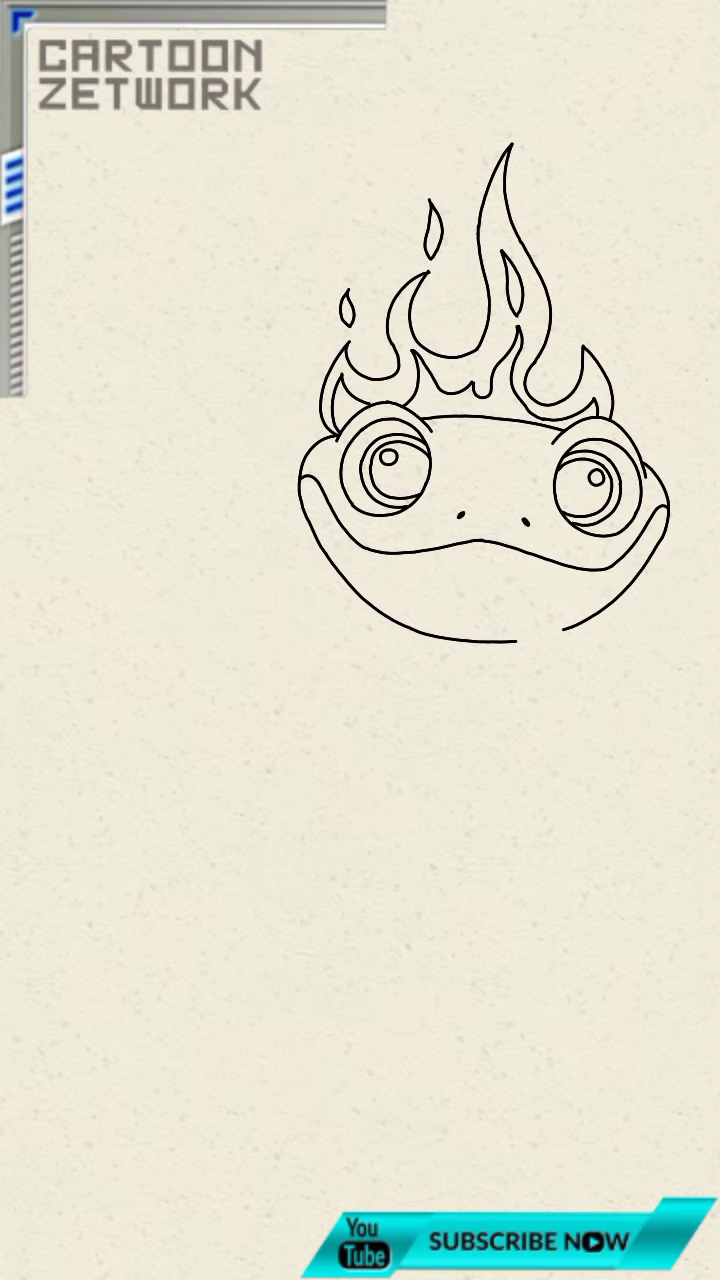
drag(390, 630, 430, 880)
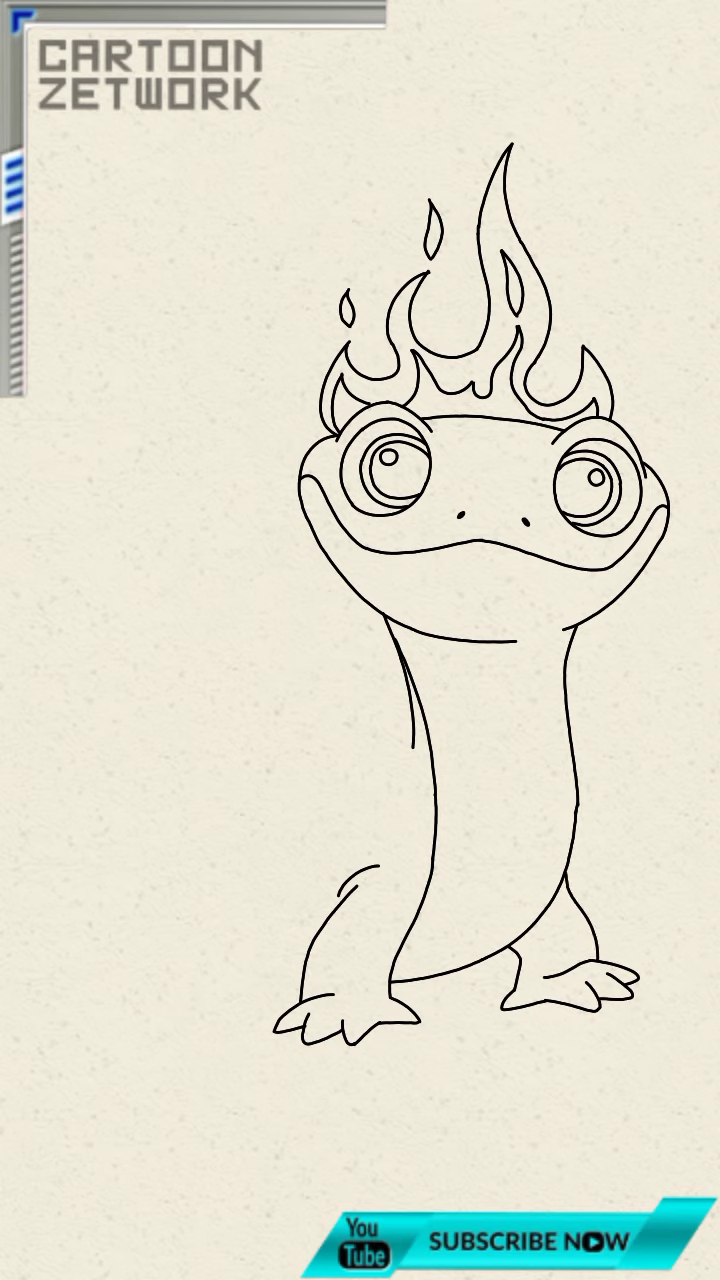
Step: Begin the tail with a short curve beside the left foot
drag(244, 944, 240, 1020)
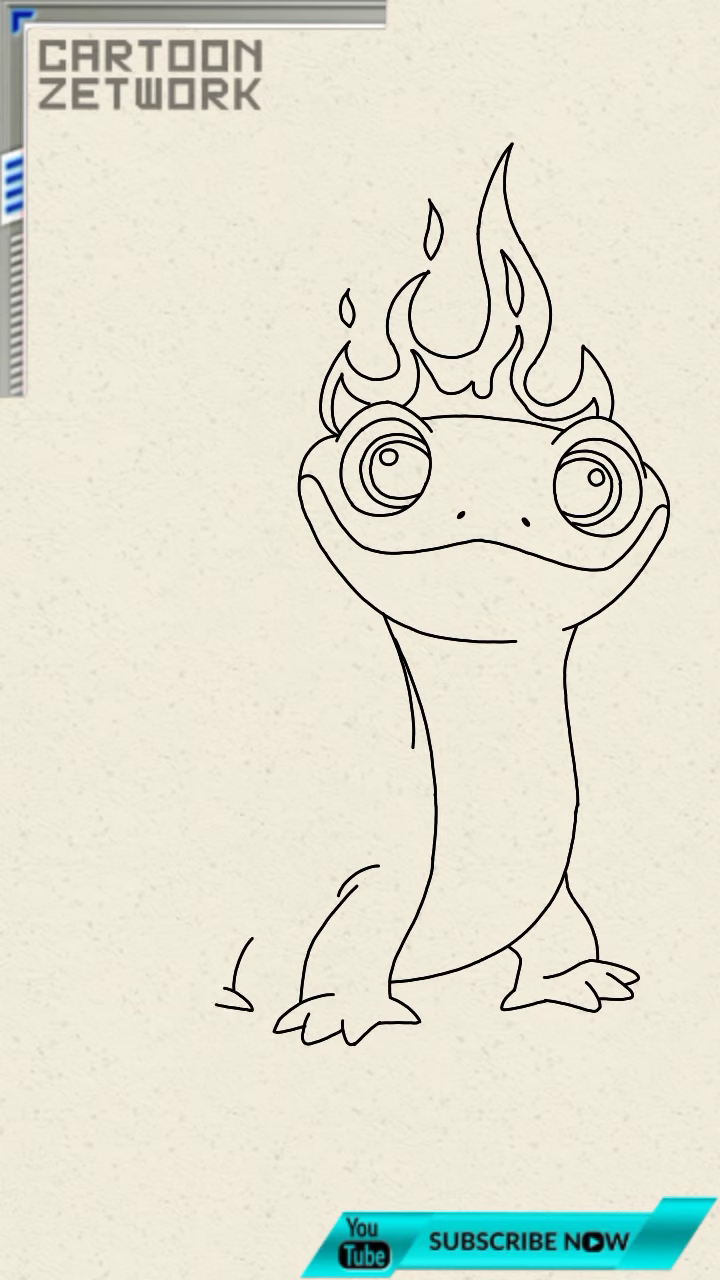